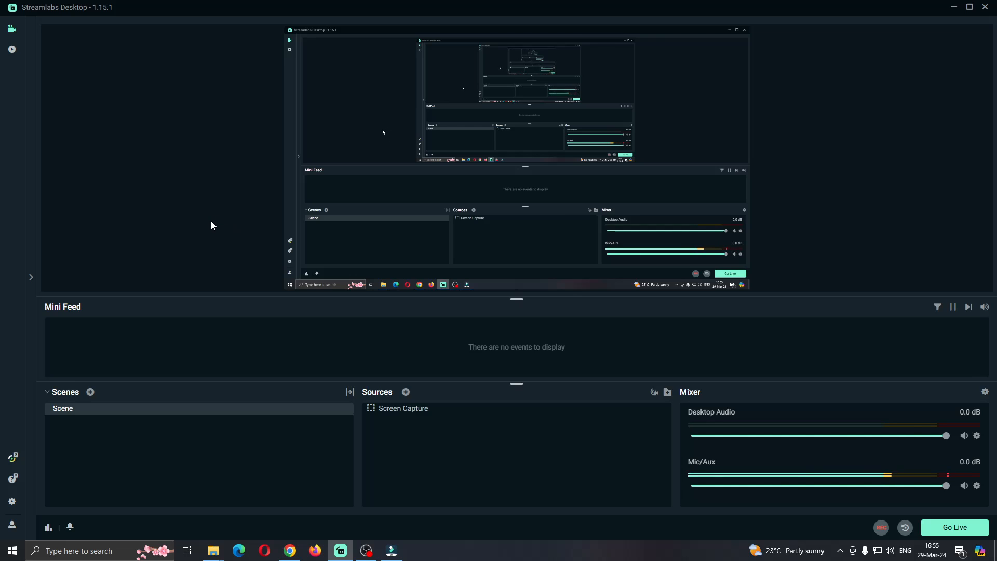
{"action": "mouse_move", "coordinate": [217, 212]}
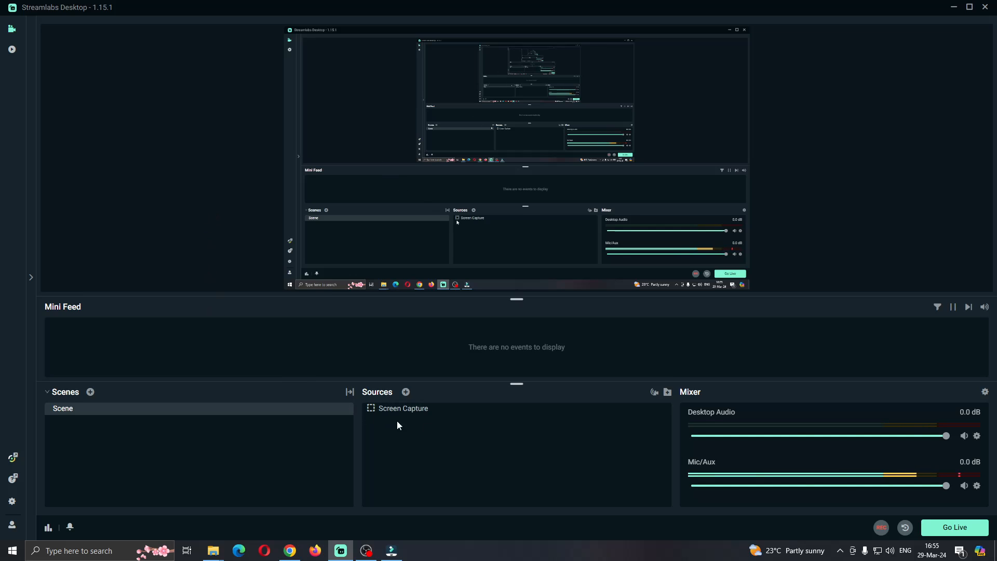
{"action": "mouse_move", "coordinate": [299, 304]}
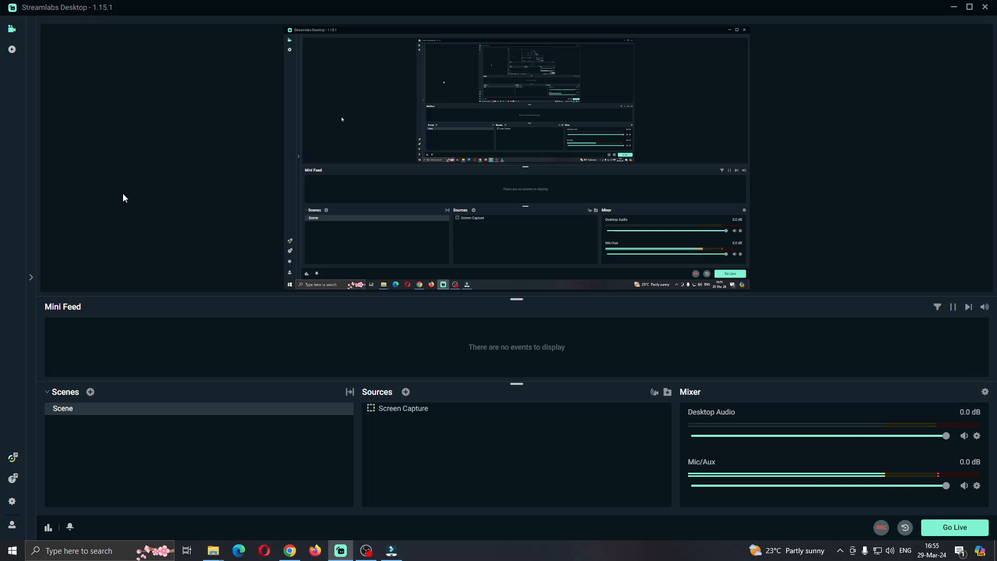
{"action": "mouse_move", "coordinate": [188, 170]}
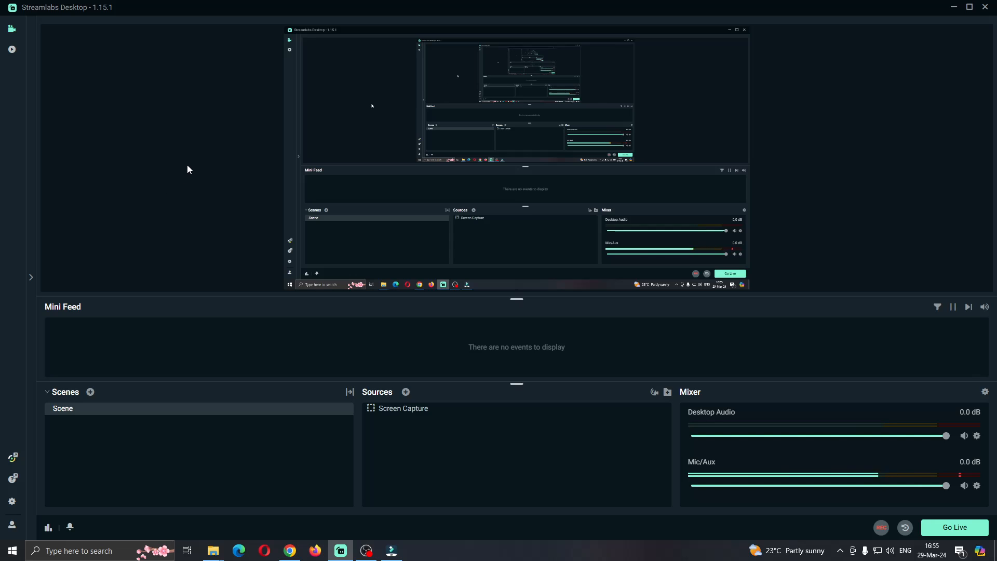
{"action": "mouse_move", "coordinate": [214, 285]}
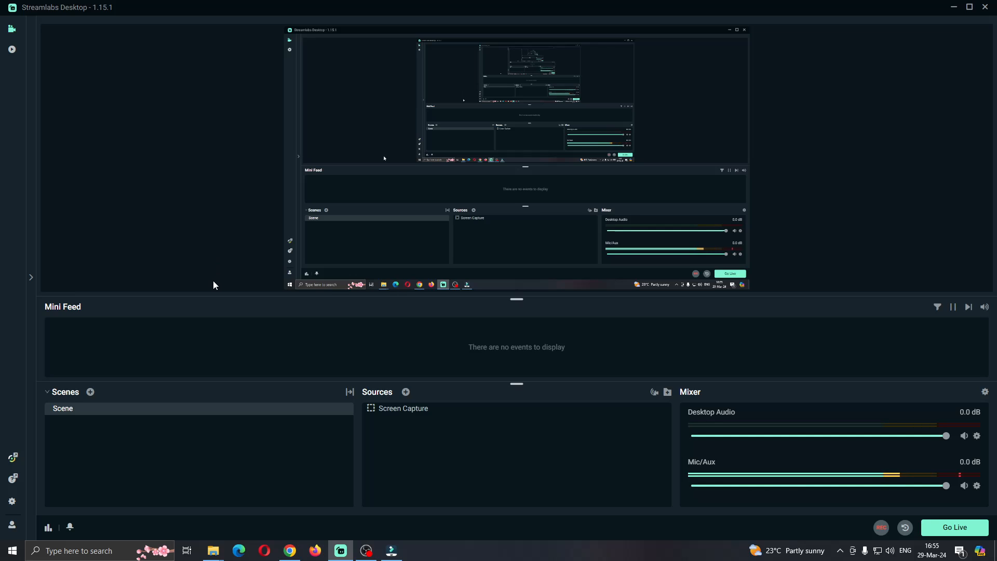
{"action": "mouse_move", "coordinate": [532, 344]}
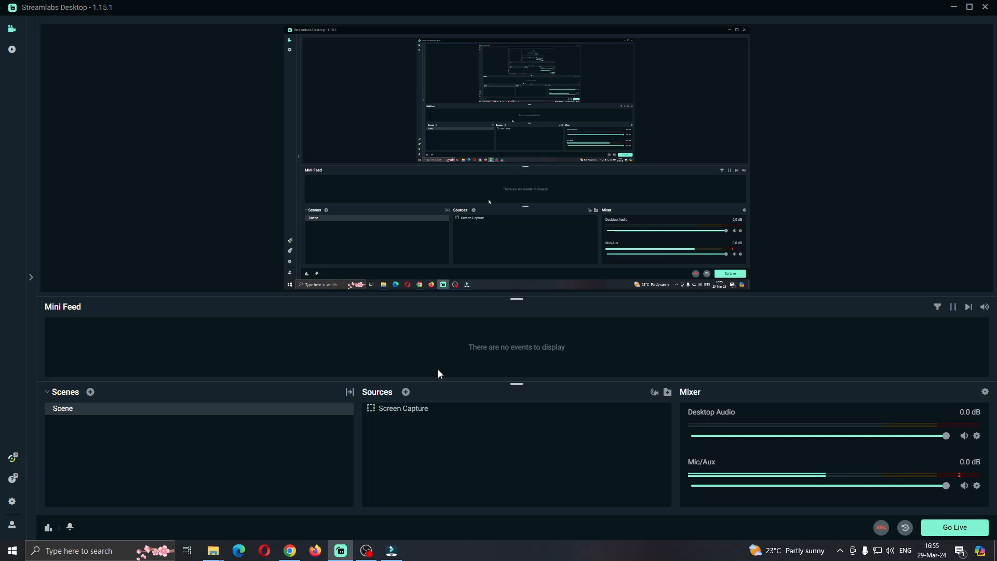
{"action": "mouse_move", "coordinate": [365, 350]}
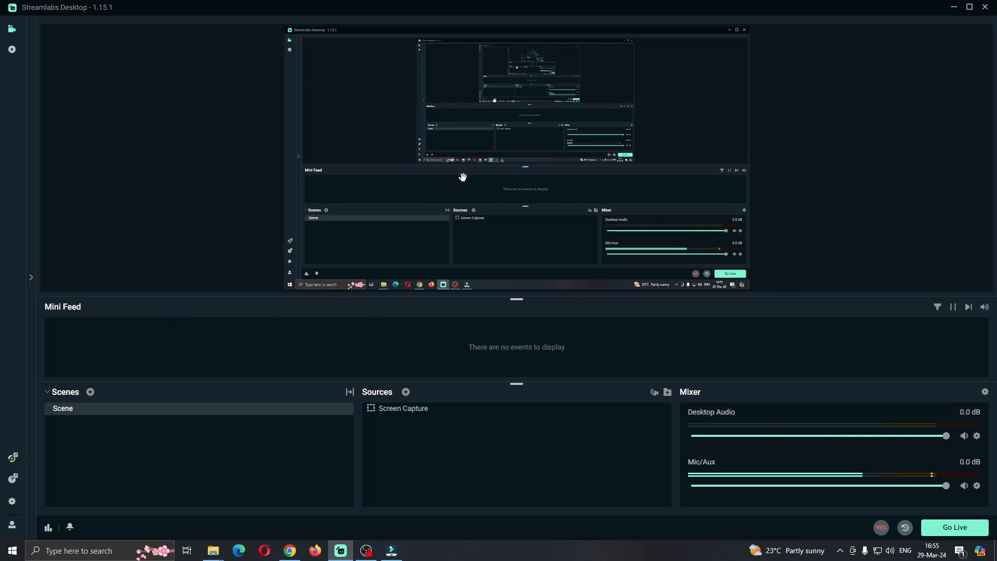
{"action": "mouse_move", "coordinate": [570, 219]}
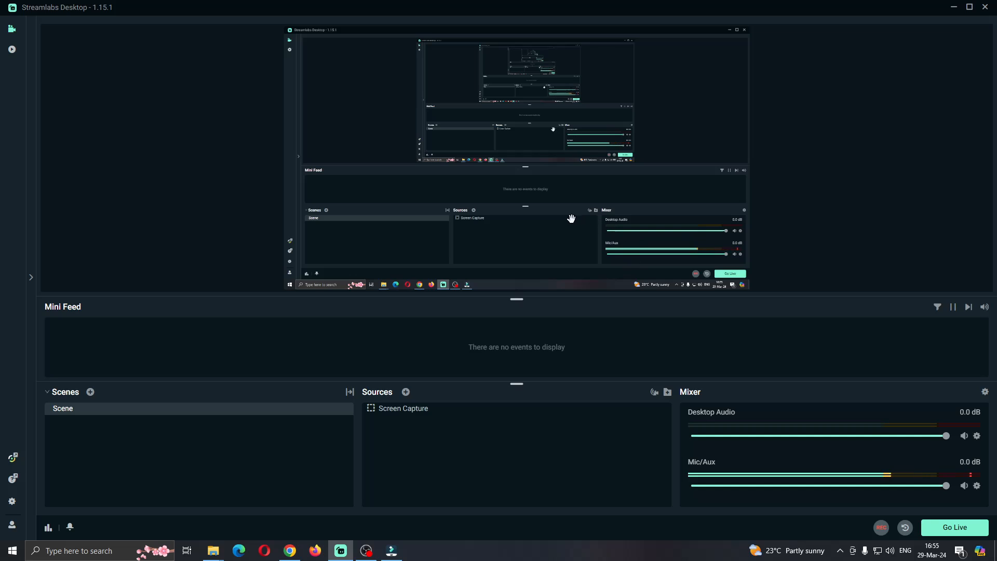
{"action": "mouse_move", "coordinate": [89, 392]}
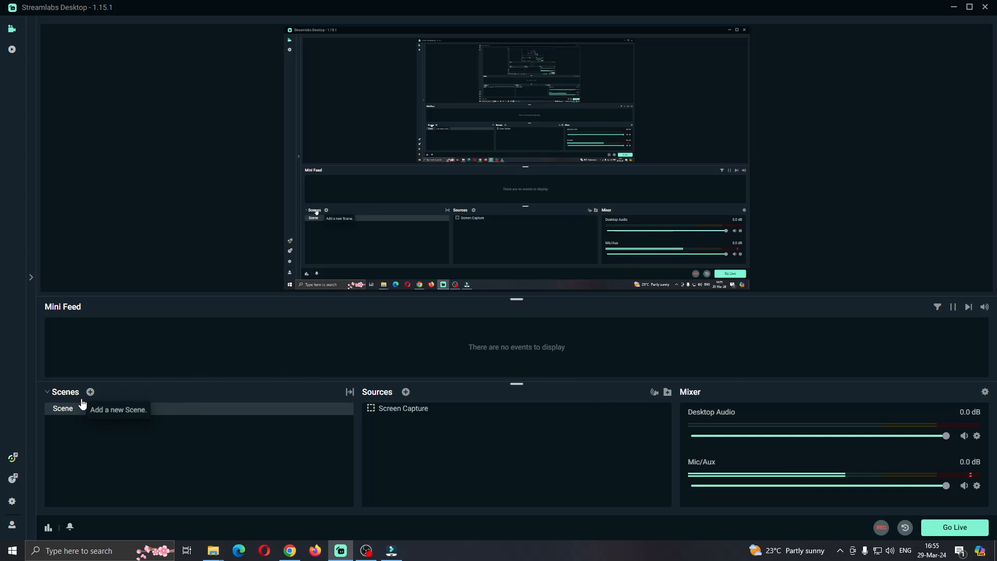
{"action": "mouse_move", "coordinate": [760, 393]}
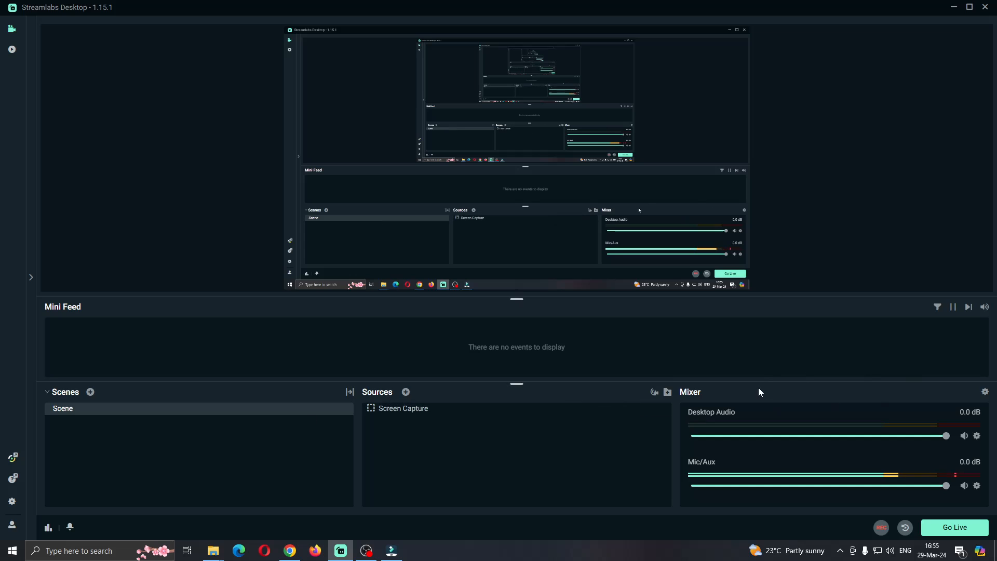
{"action": "mouse_move", "coordinate": [590, 367]}
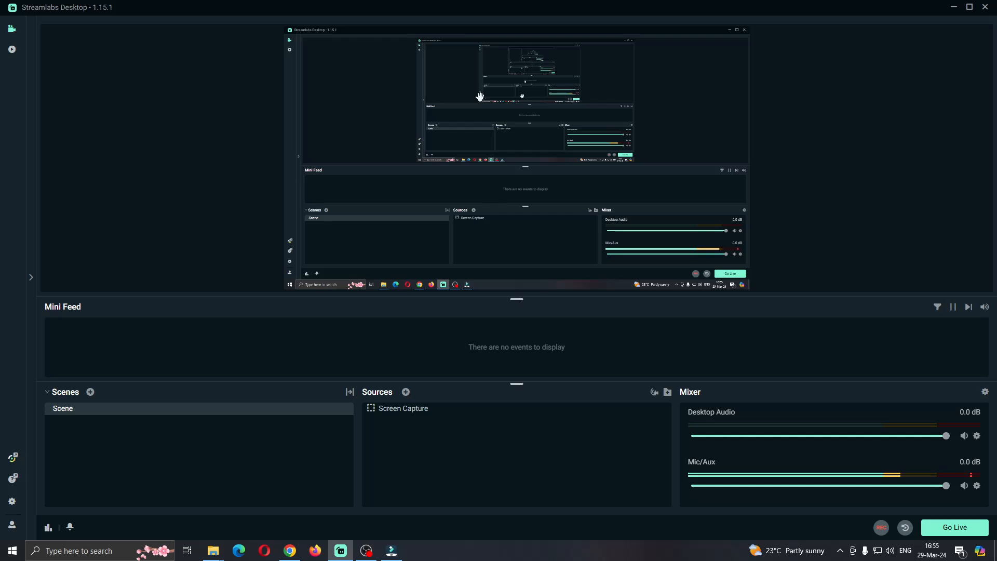
{"action": "mouse_move", "coordinate": [641, 113]}
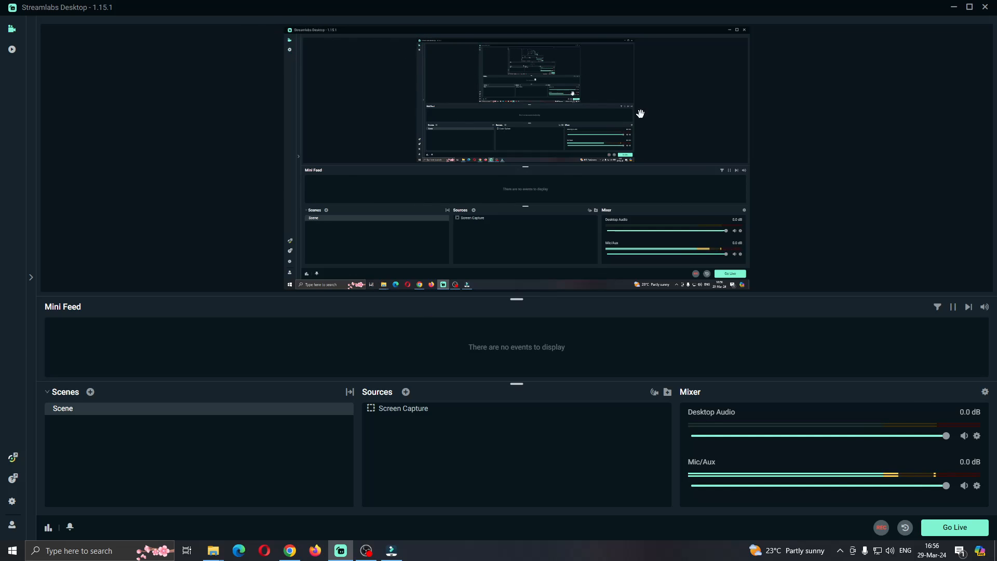
{"action": "mouse_move", "coordinate": [886, 184]}
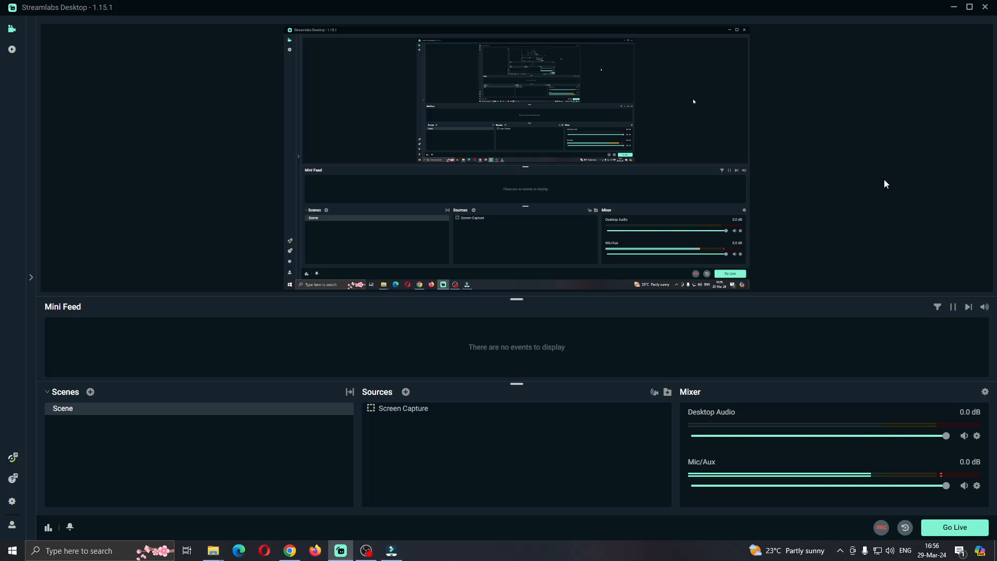
{"action": "mouse_move", "coordinate": [852, 228]}
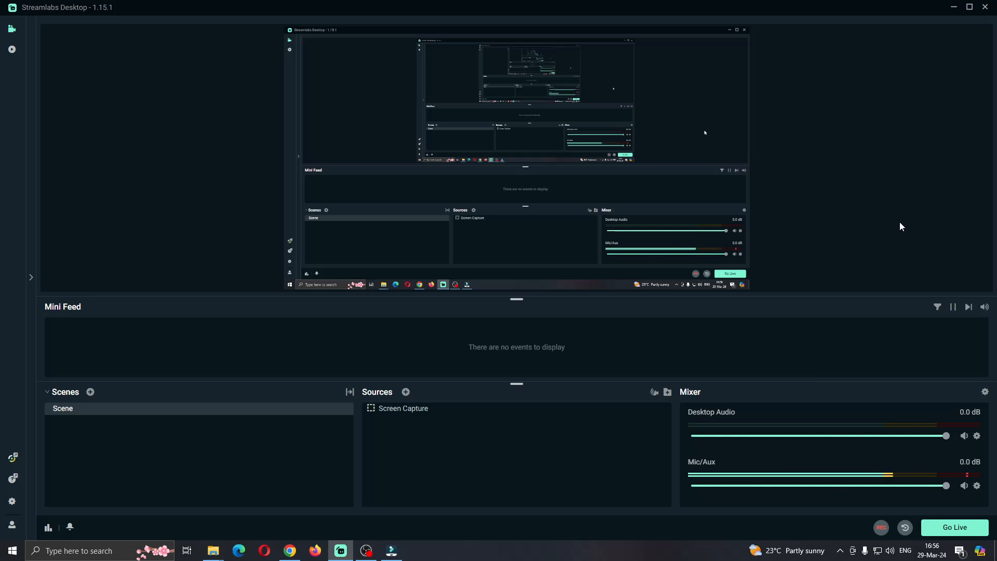
{"action": "mouse_move", "coordinate": [644, 175]}
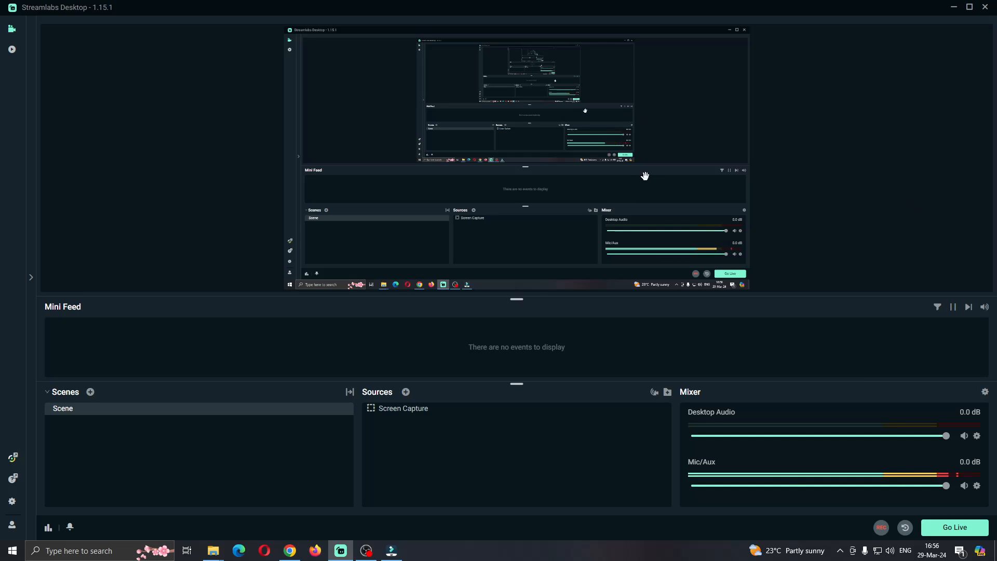
{"action": "mouse_move", "coordinate": [816, 178]}
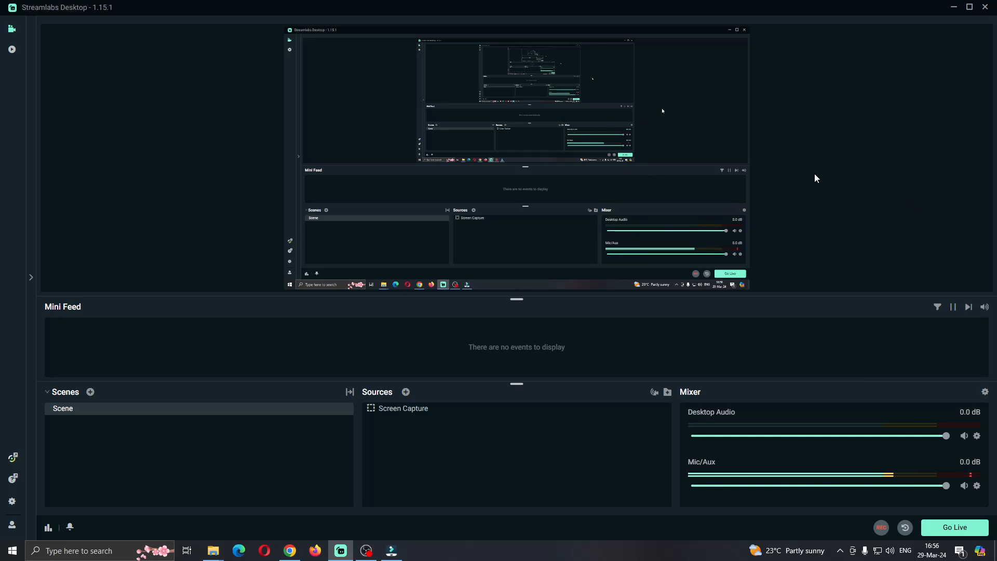
{"action": "mouse_move", "coordinate": [377, 391]}
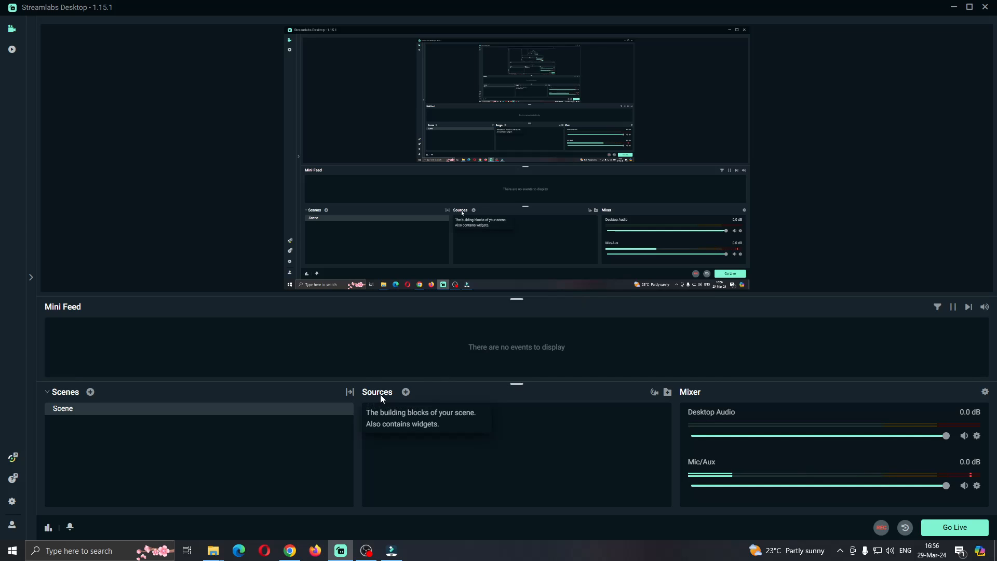
Step: Bring up the Screen Capture source's settings listing game, entire screen and window capture modes
{"action": "left_click", "coordinate": [406, 392]}
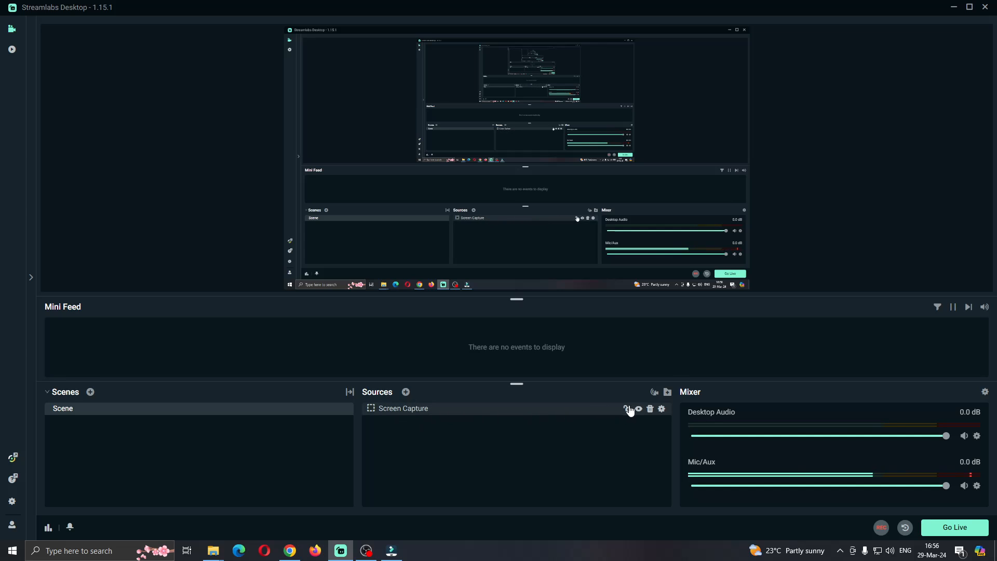
{"action": "mouse_move", "coordinate": [661, 408]}
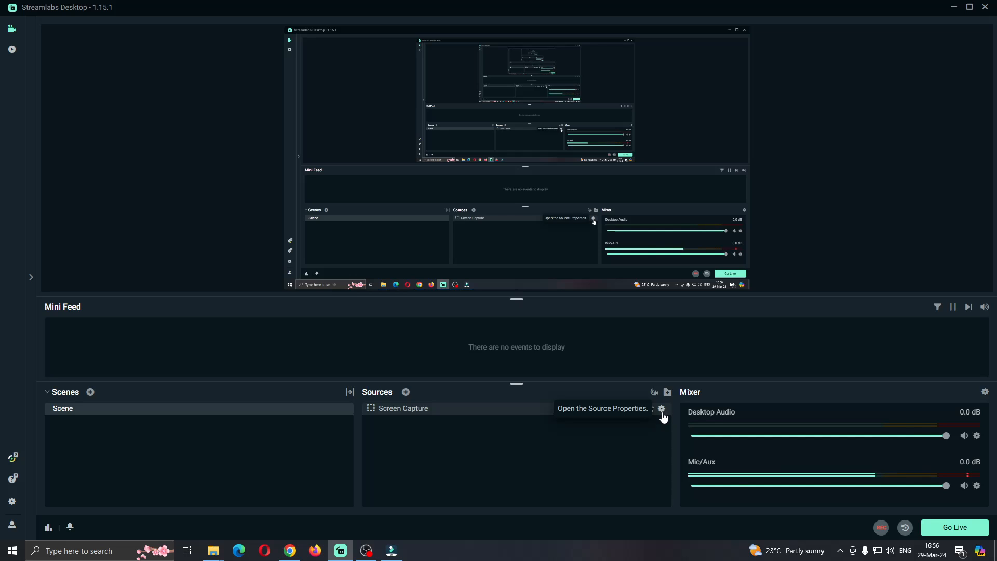
{"action": "left_click", "coordinate": [660, 409]}
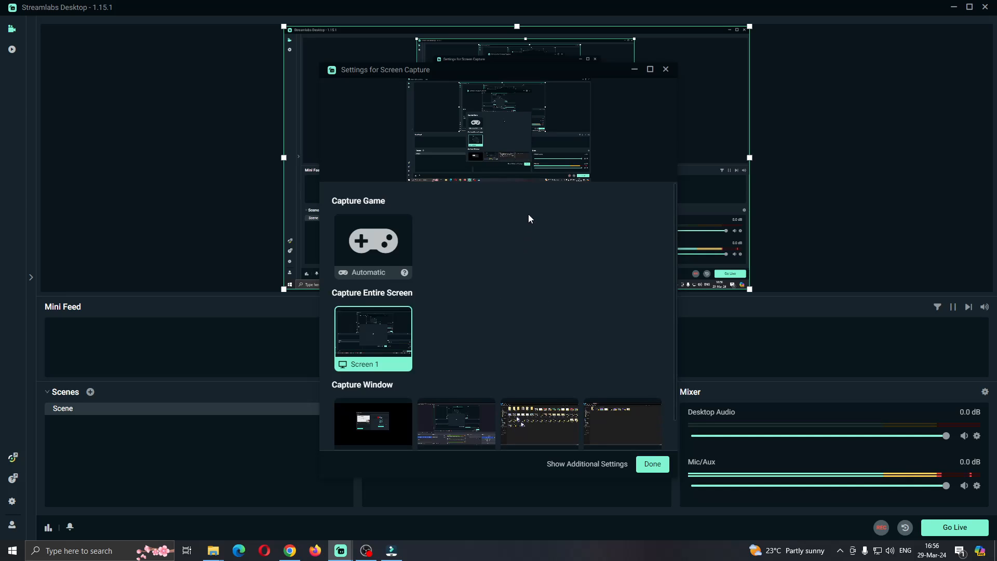
{"action": "mouse_move", "coordinate": [433, 124]}
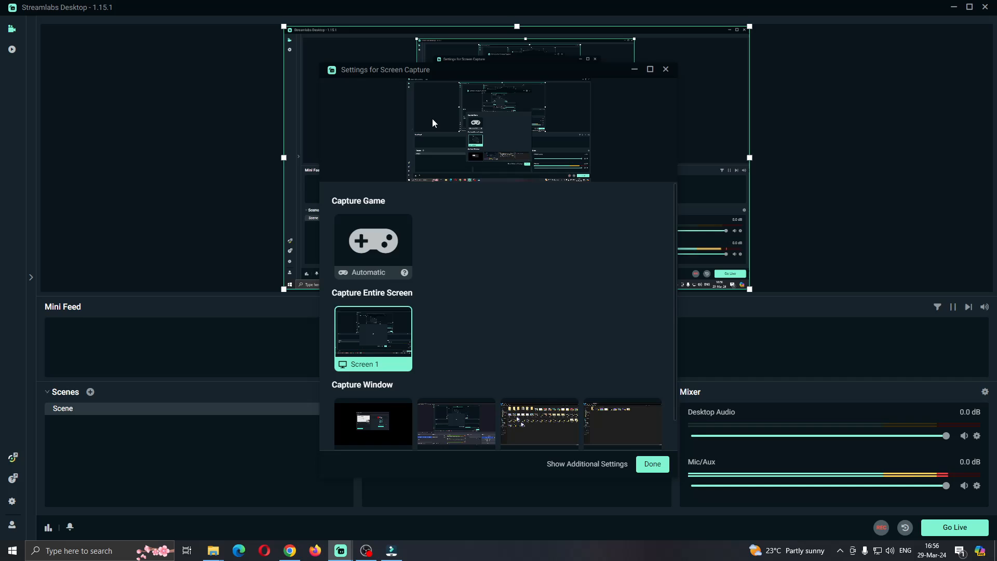
{"action": "mouse_move", "coordinate": [374, 206]}
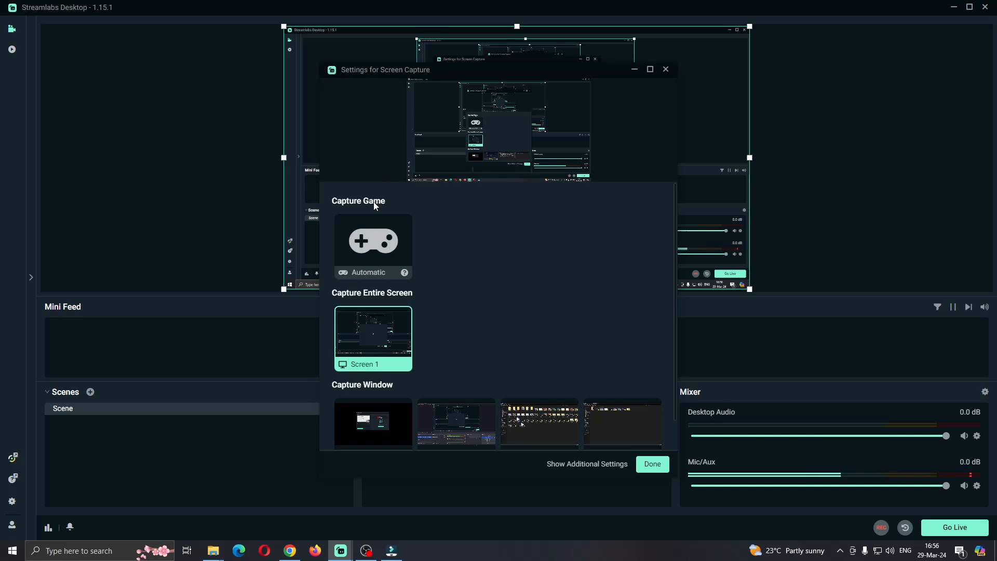
{"action": "mouse_move", "coordinate": [385, 387]}
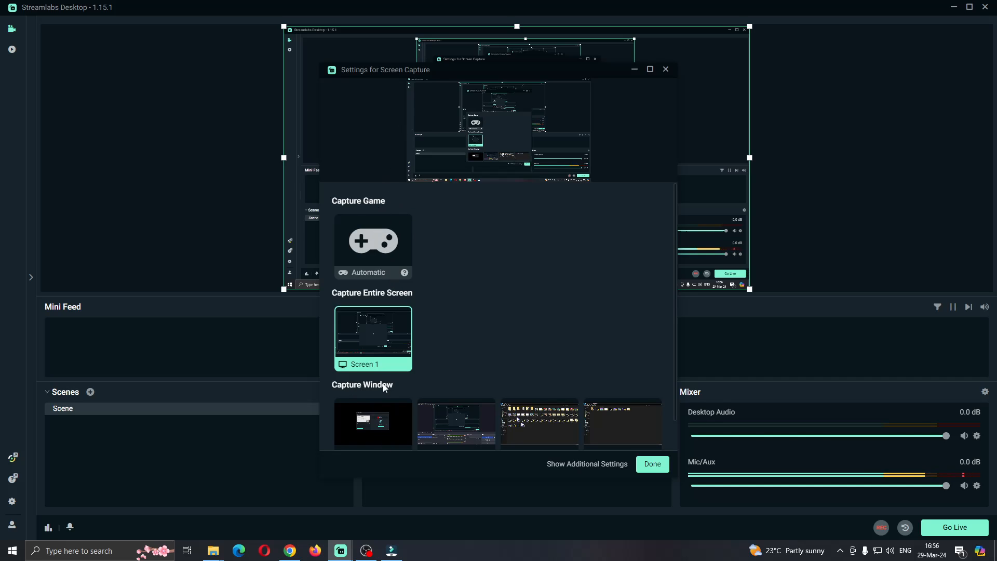
{"action": "mouse_move", "coordinate": [457, 256]}
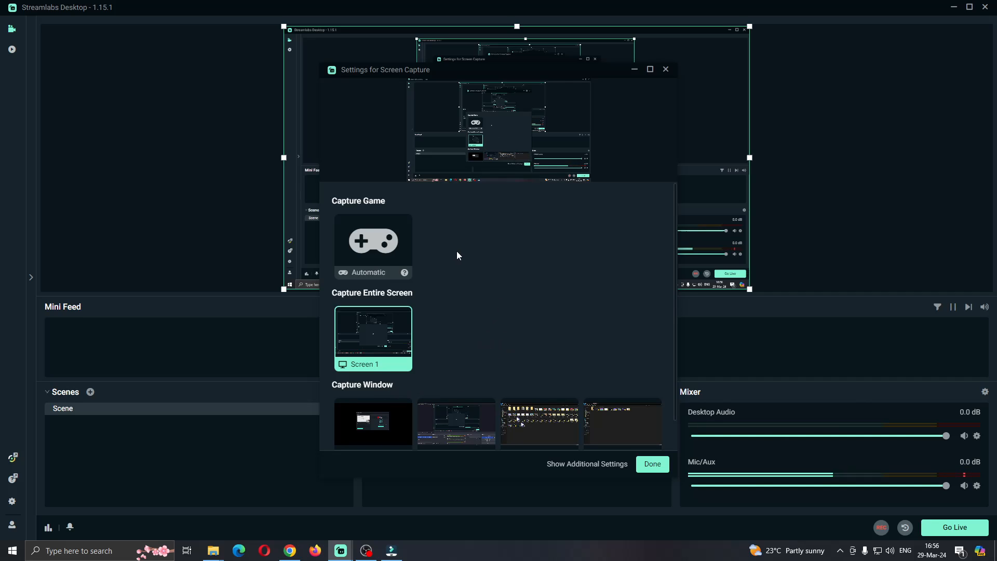
{"action": "mouse_move", "coordinate": [429, 253]}
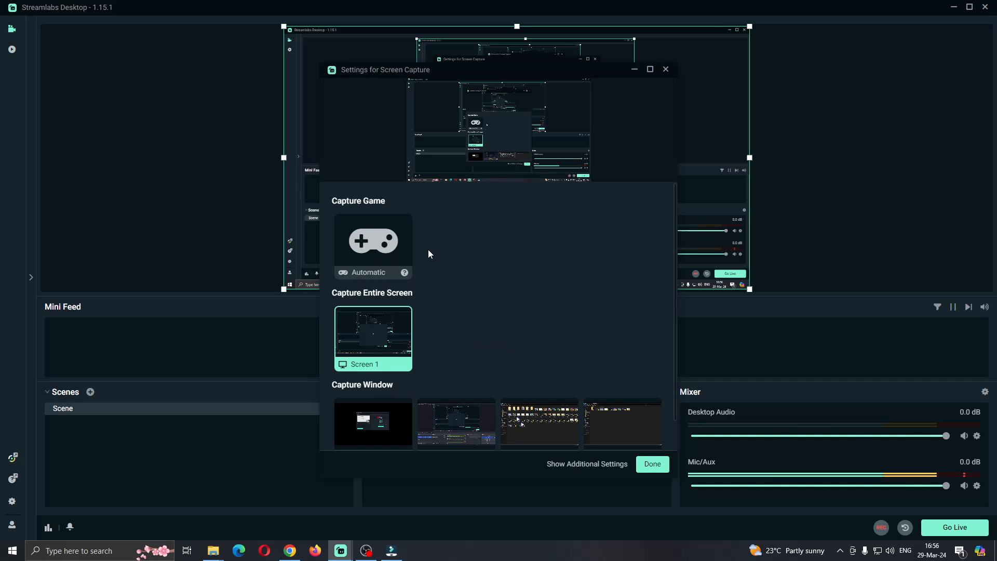
{"action": "mouse_move", "coordinate": [420, 305]}
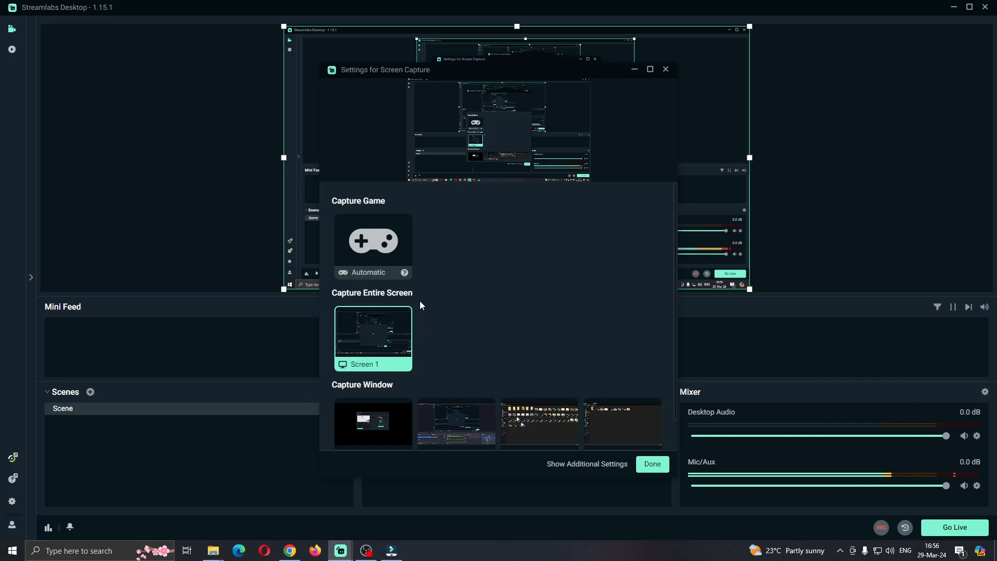
{"action": "mouse_move", "coordinate": [401, 253]}
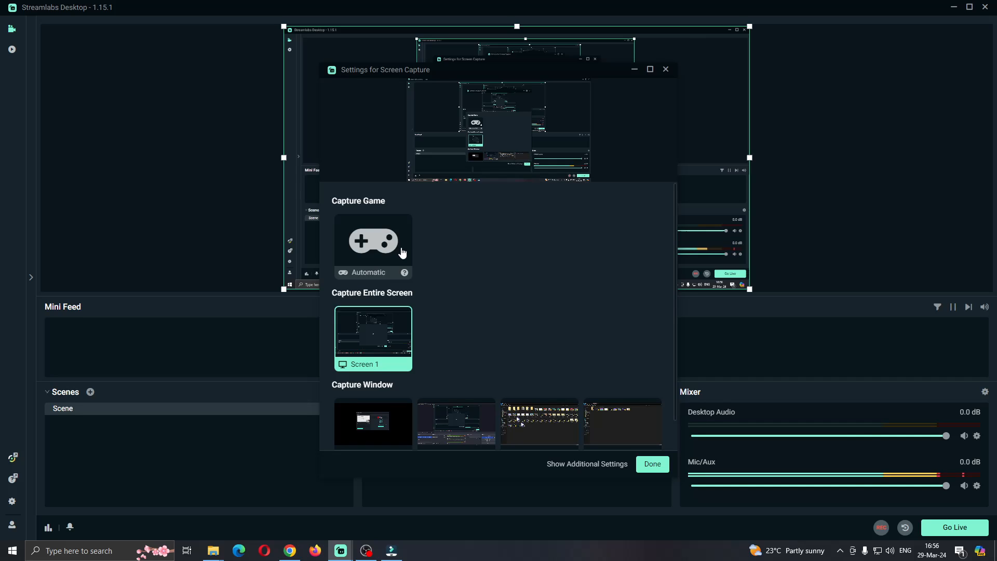
{"action": "mouse_move", "coordinate": [415, 247]}
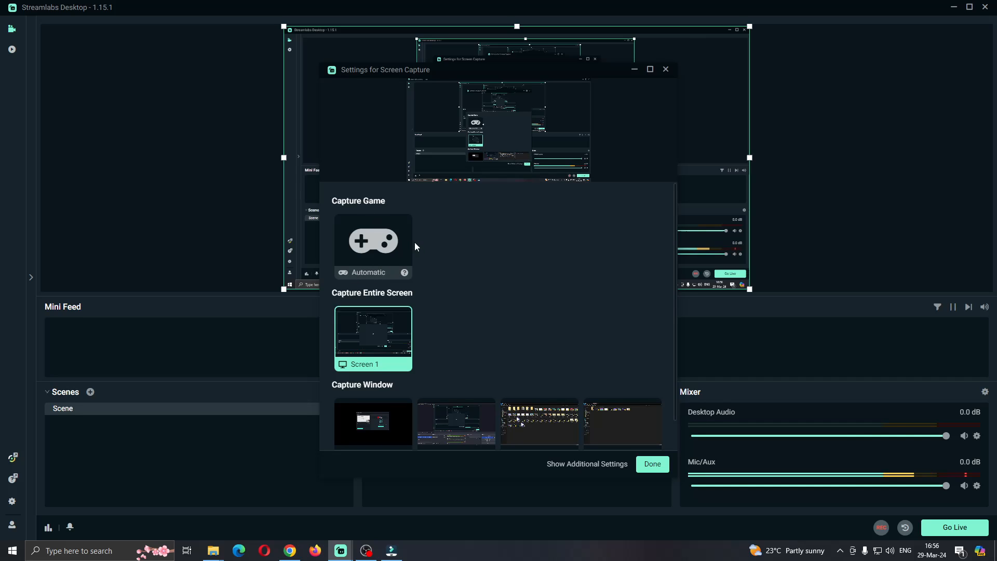
{"action": "mouse_move", "coordinate": [393, 306]}
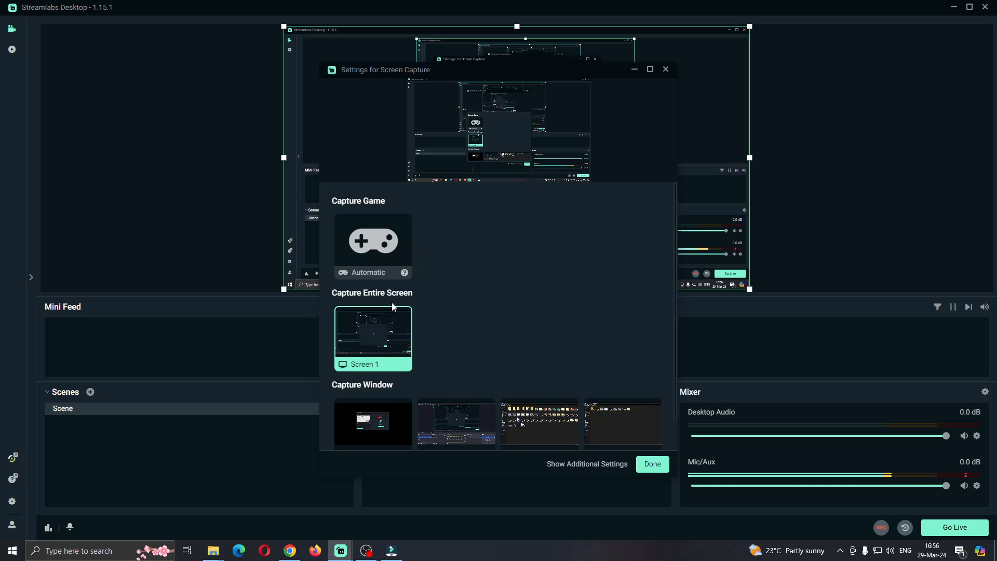
{"action": "mouse_move", "coordinate": [387, 415]}
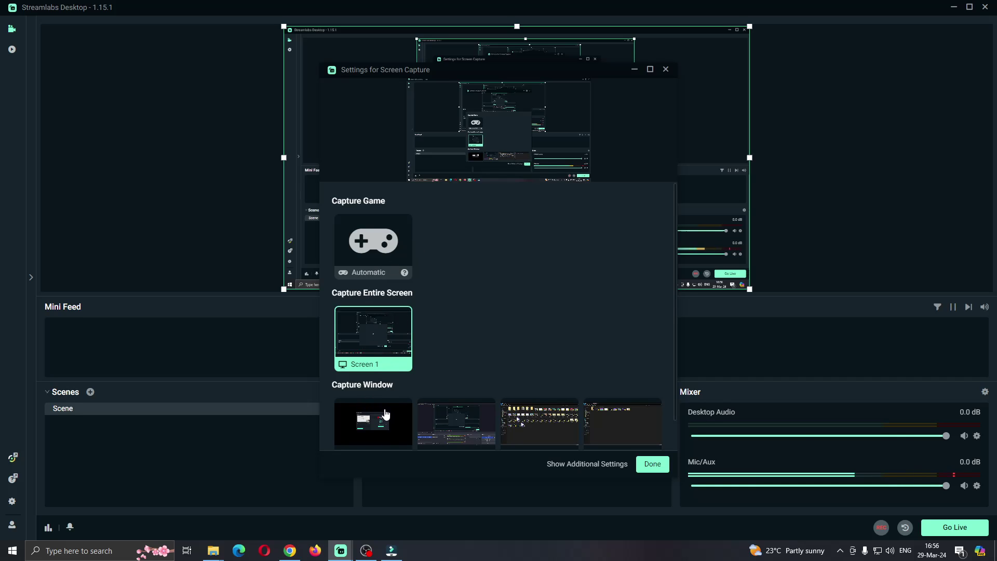
{"action": "mouse_move", "coordinate": [454, 329]}
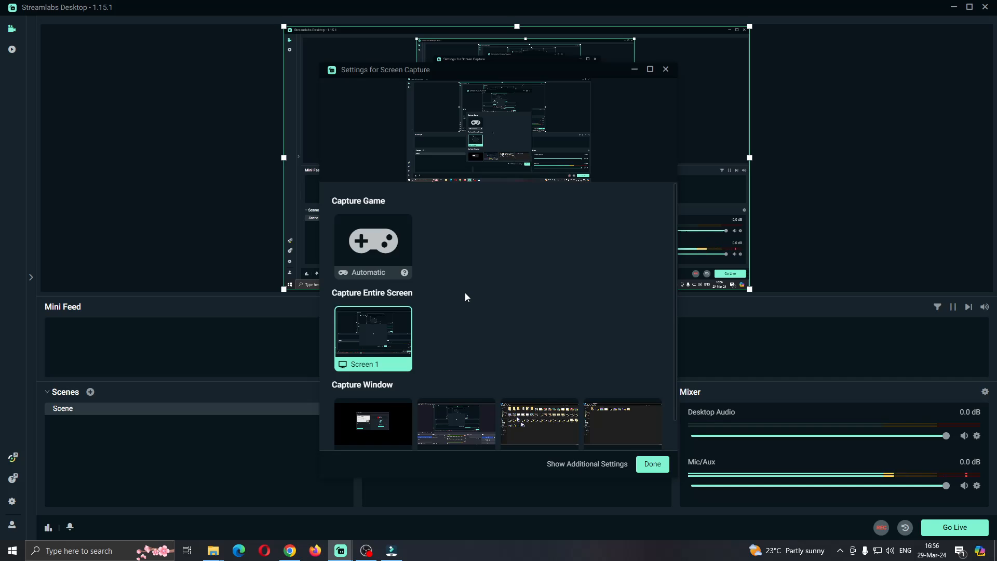
{"action": "mouse_move", "coordinate": [404, 270]}
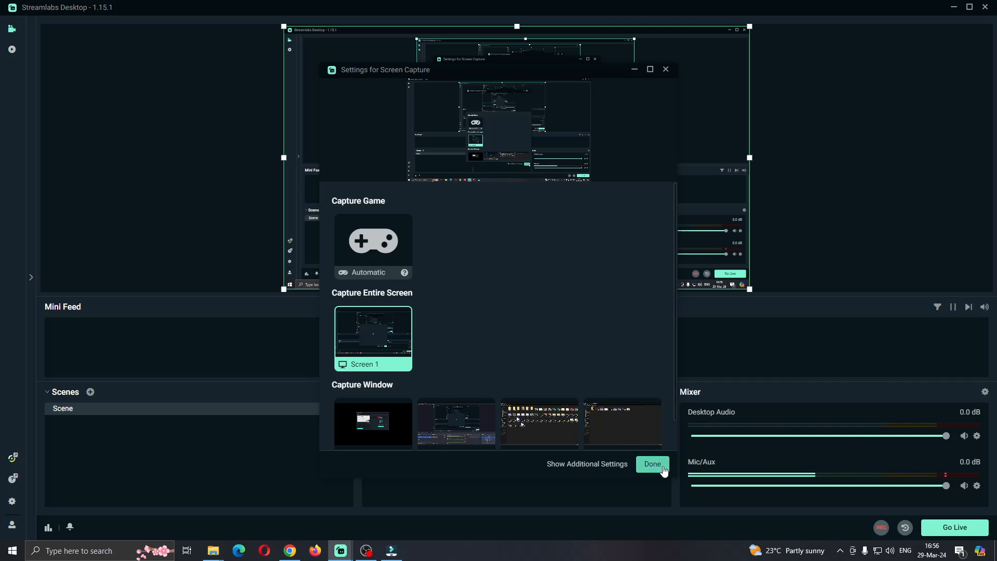
Step: Confirm Done to keep Screen 1 as the capture and return to the editor
{"action": "left_click", "coordinate": [652, 463]}
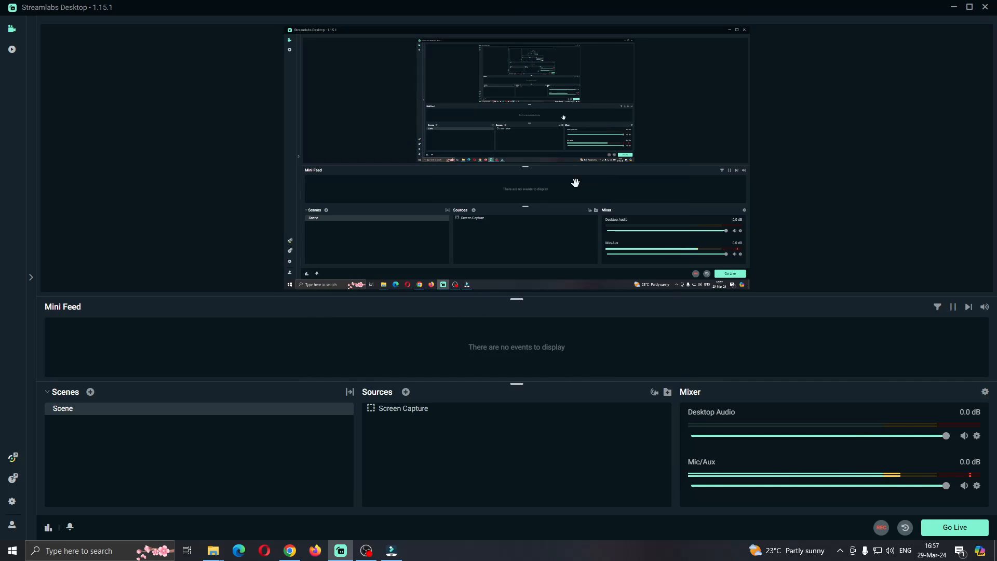
{"action": "mouse_move", "coordinate": [848, 239]}
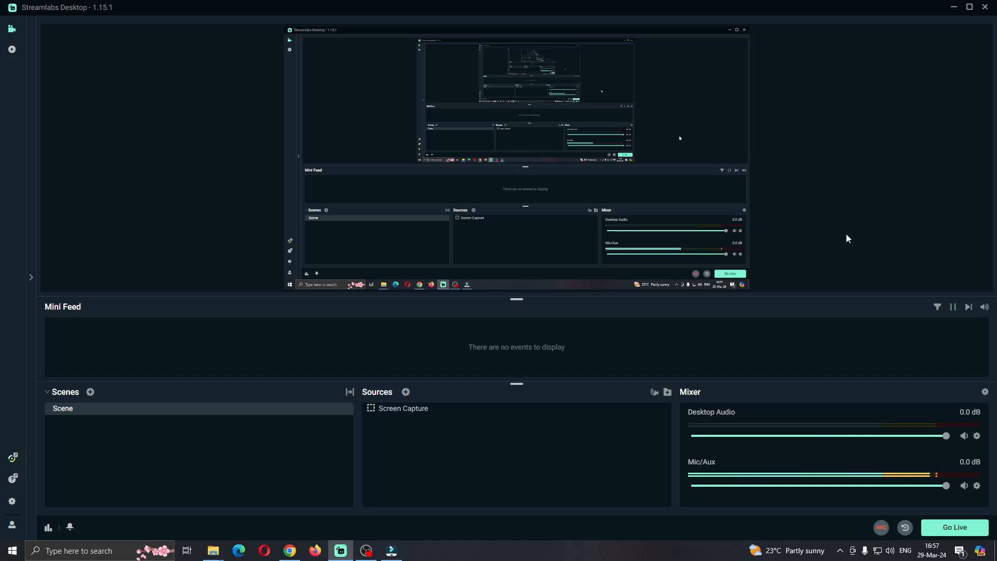
{"action": "mouse_move", "coordinate": [815, 291]}
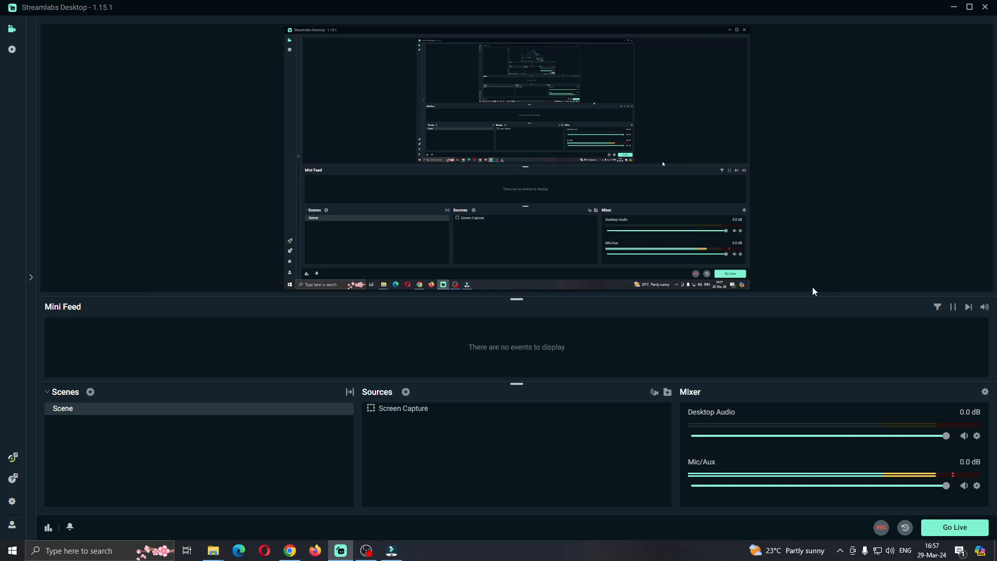
{"action": "mouse_move", "coordinate": [841, 265]}
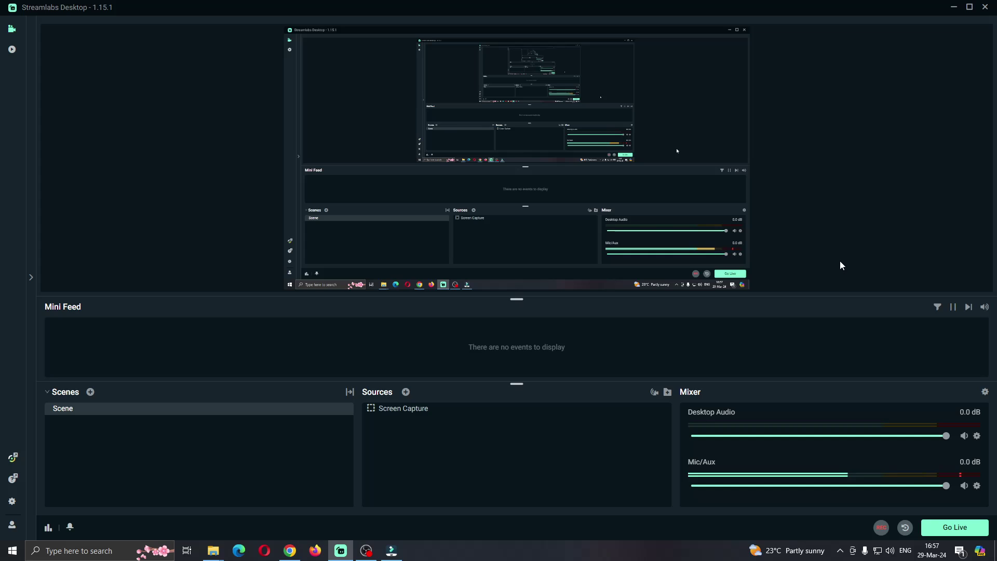